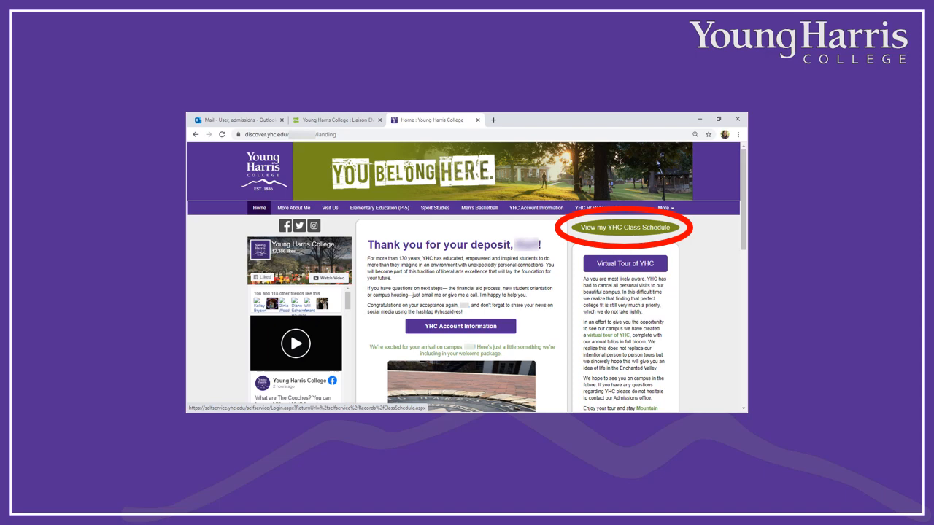
Follow 'View my YHC Class Schedule' from the Discover portal to the Self-Service login page.
left_click(624, 226)
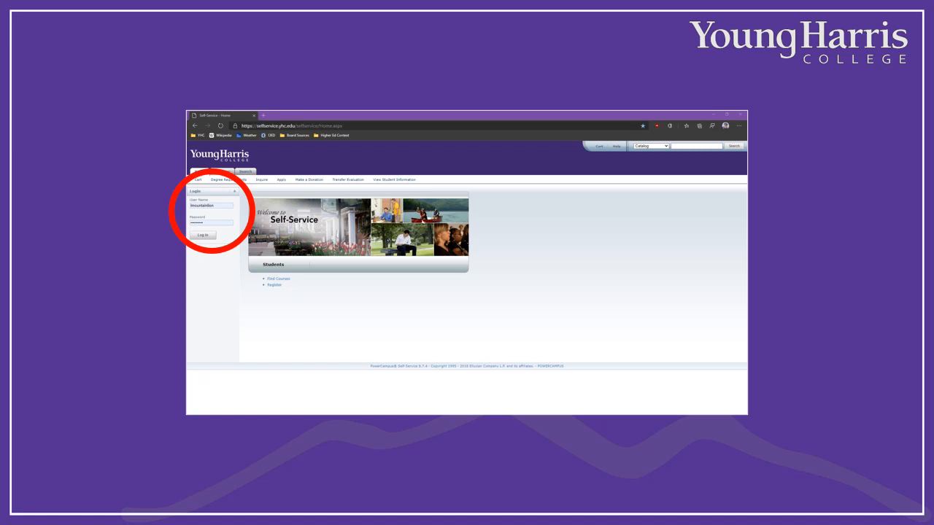
Sign in to Self-Service and go to Classes > Schedule.
left_click(203, 235)
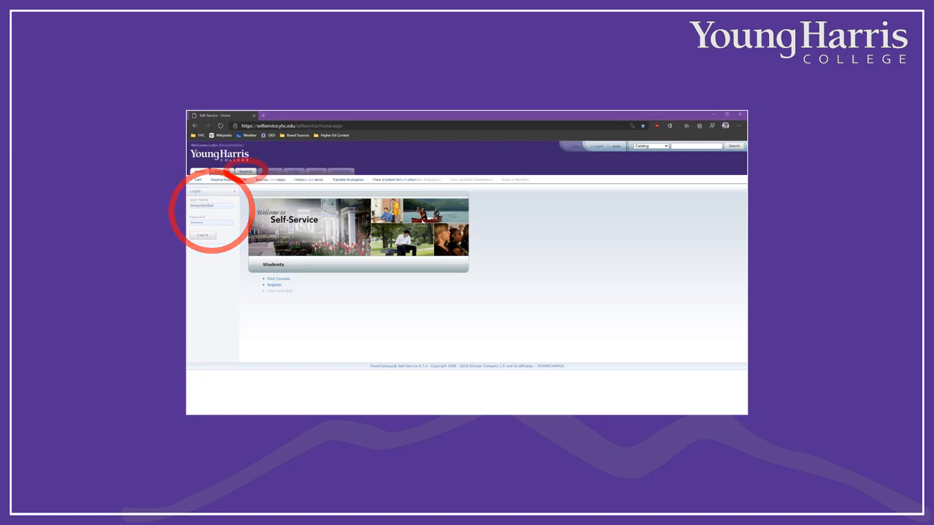
left_click(203, 234)
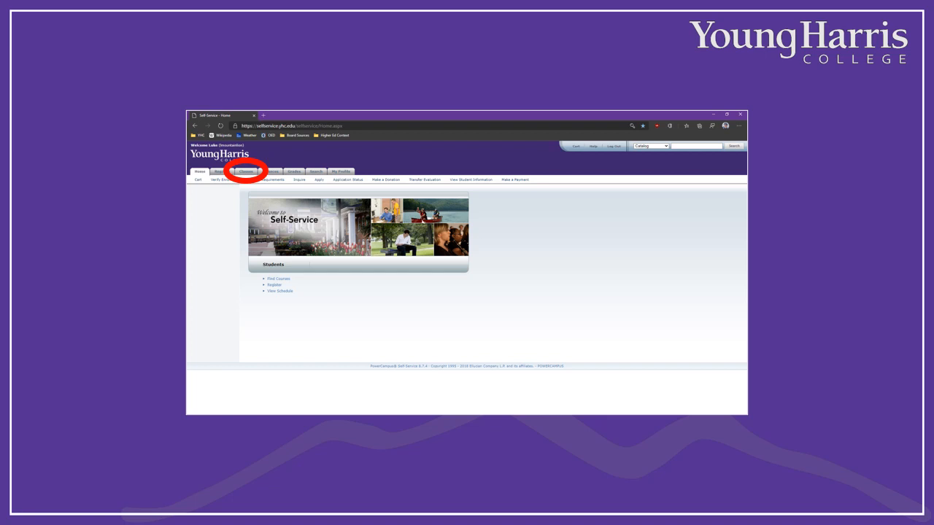
left_click(246, 172)
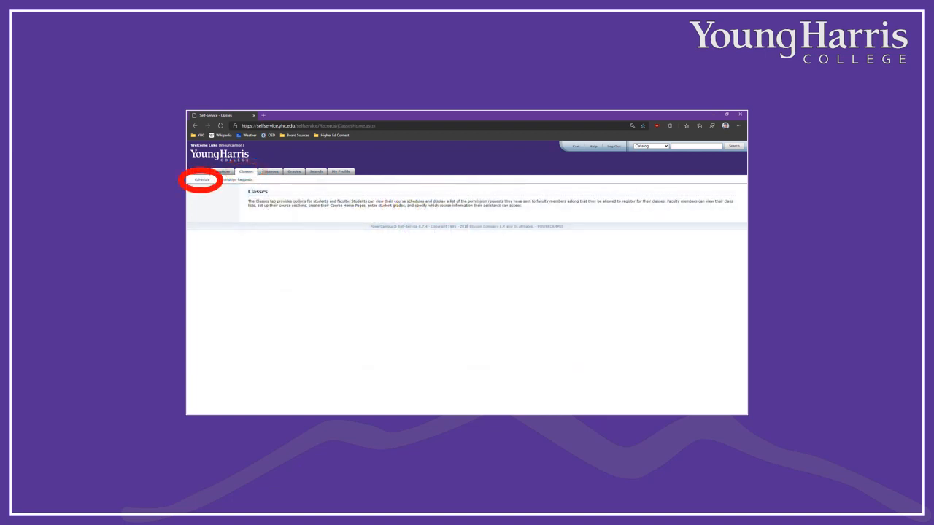
left_click(200, 180)
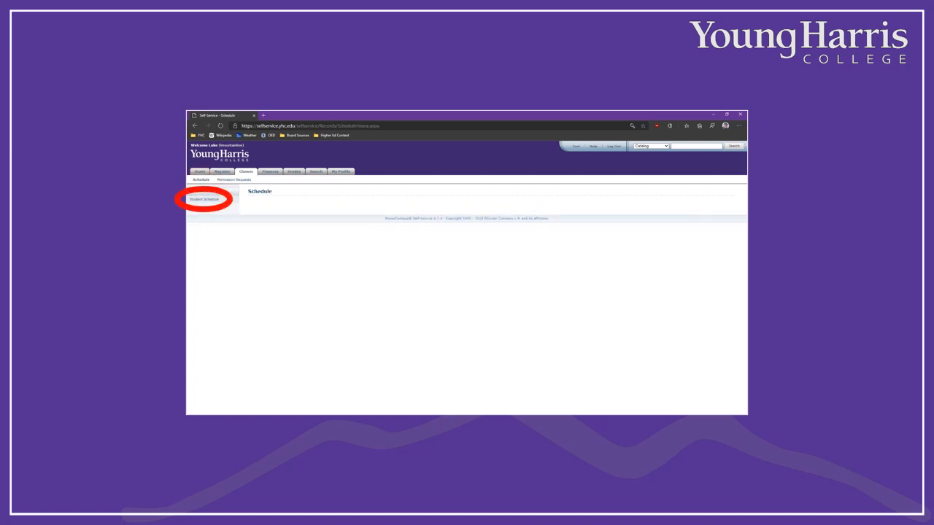
left_click(207, 199)
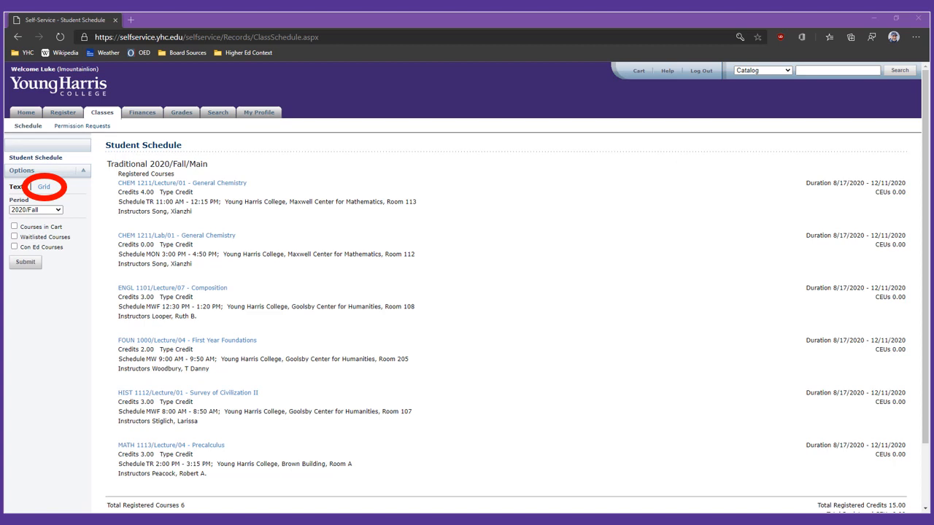
Switch the Fall 2020 schedule from Text to the Grid view in the Options panel.
left_click(43, 187)
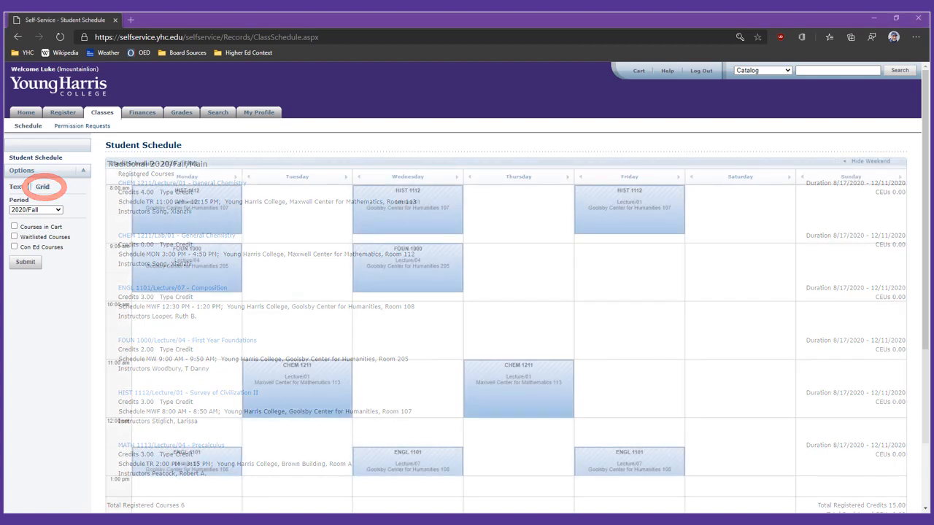
left_click(42, 187)
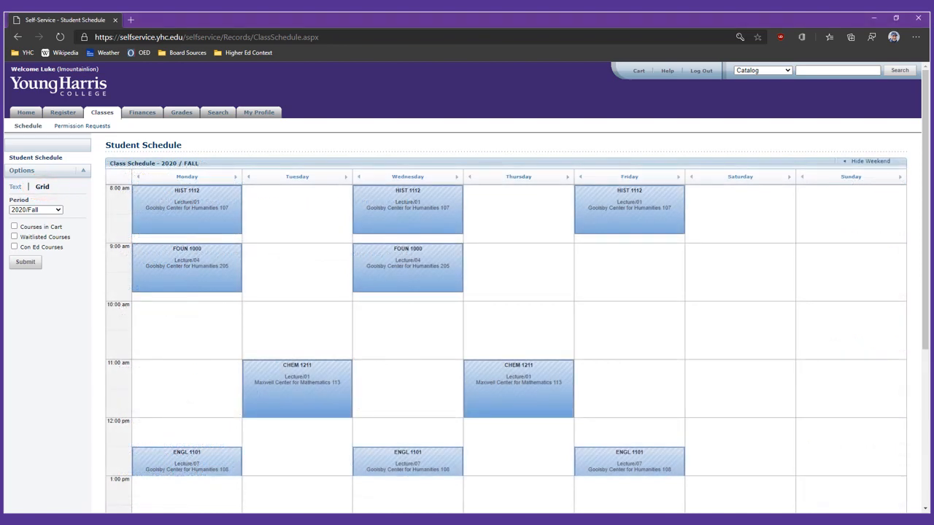